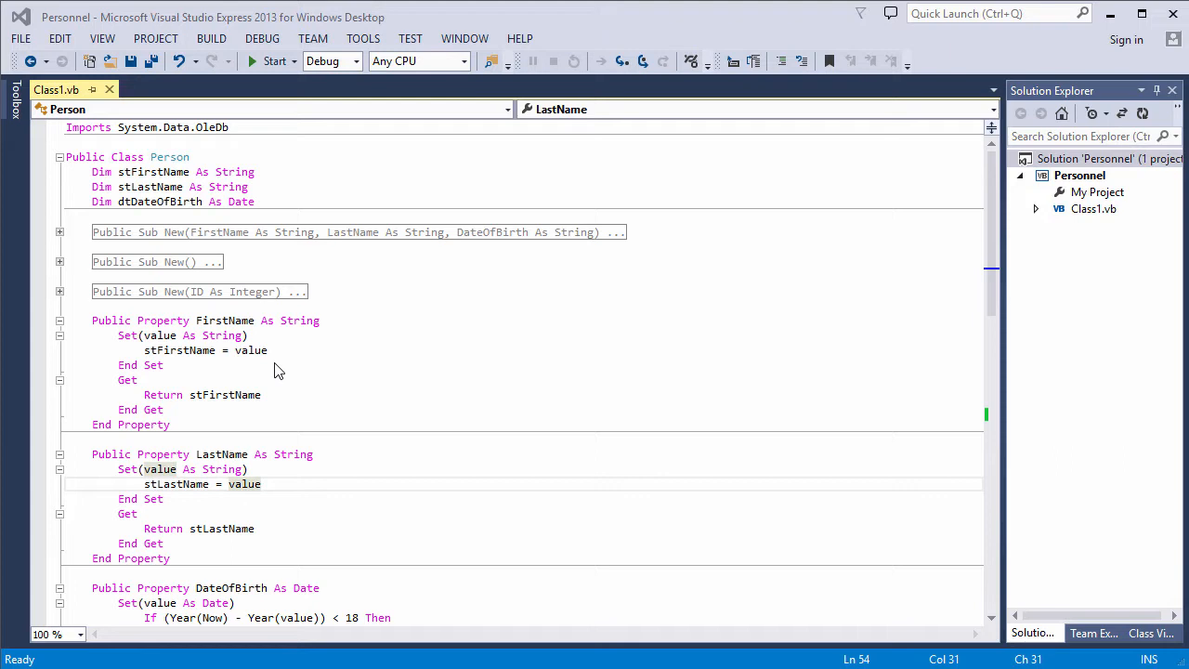
mouse_move(312, 379)
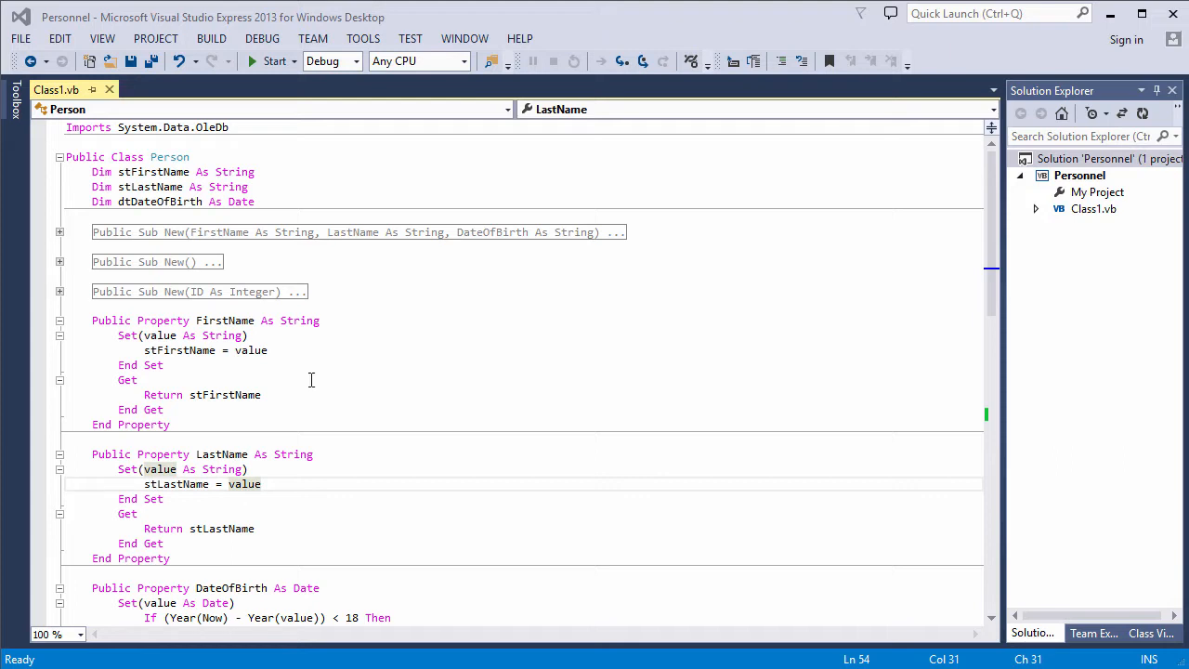
Scroll through the Person class in Class1.vb, then switch to Form1.vb in CateryApplication
scroll(down, 3)
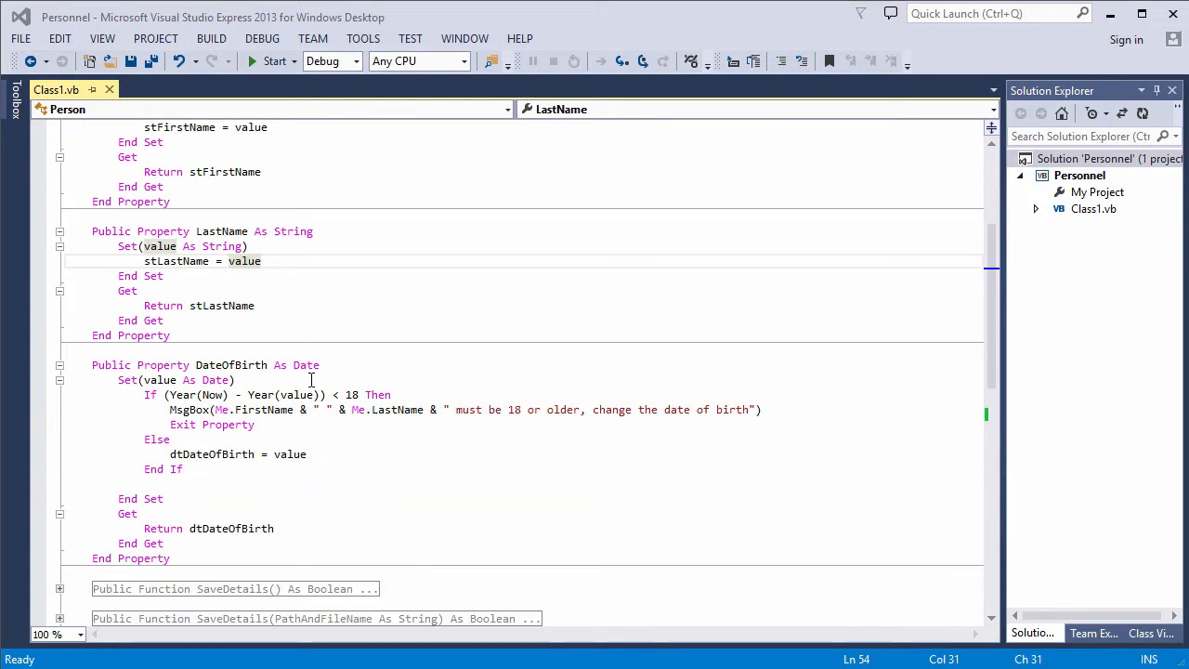
mouse_move(359, 462)
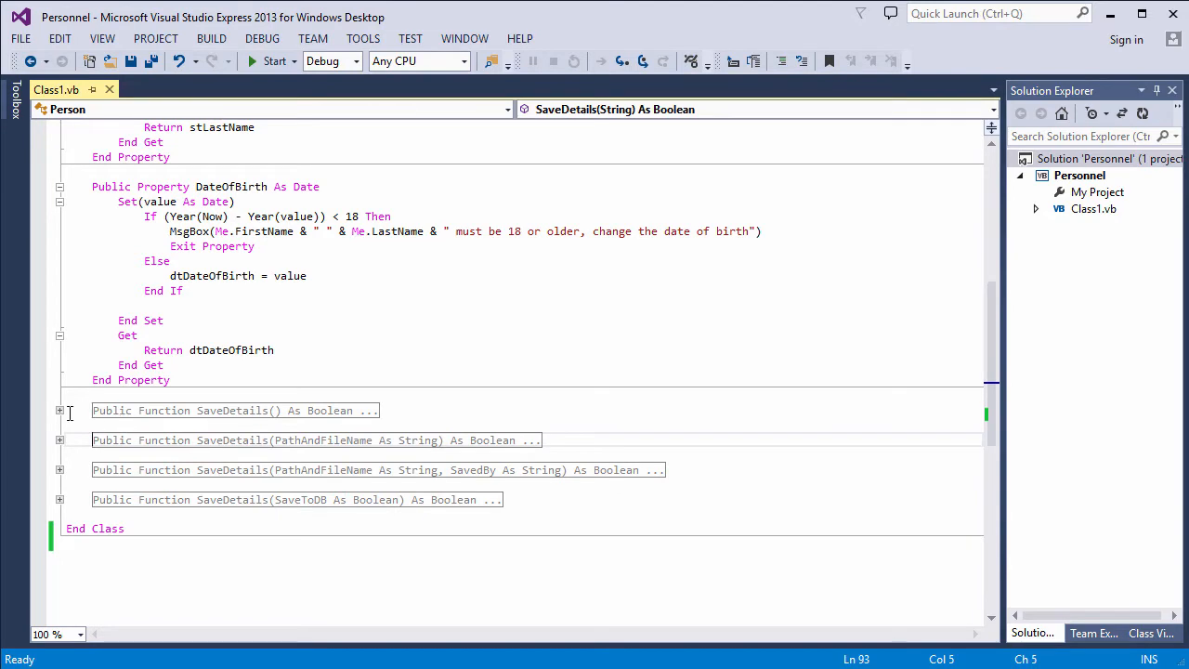
click(59, 411)
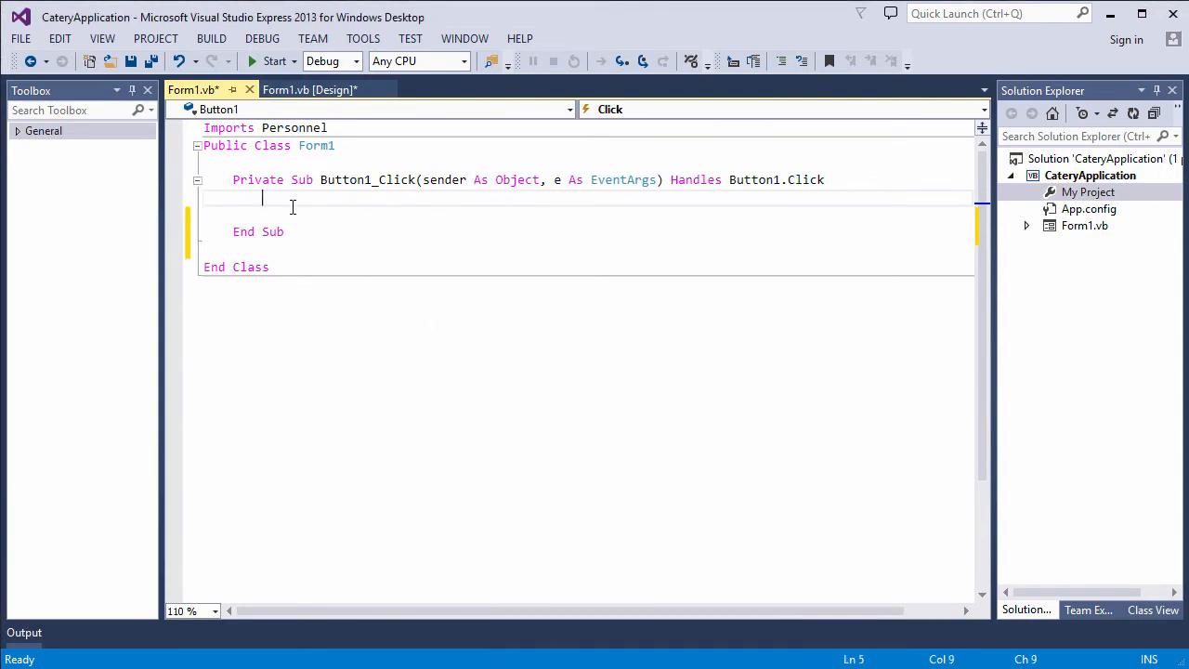
Declare Dim p As New Person and assign p.FirstName and p.DateOfBirth = #11/2/1962#
text(Dim p As New Person)
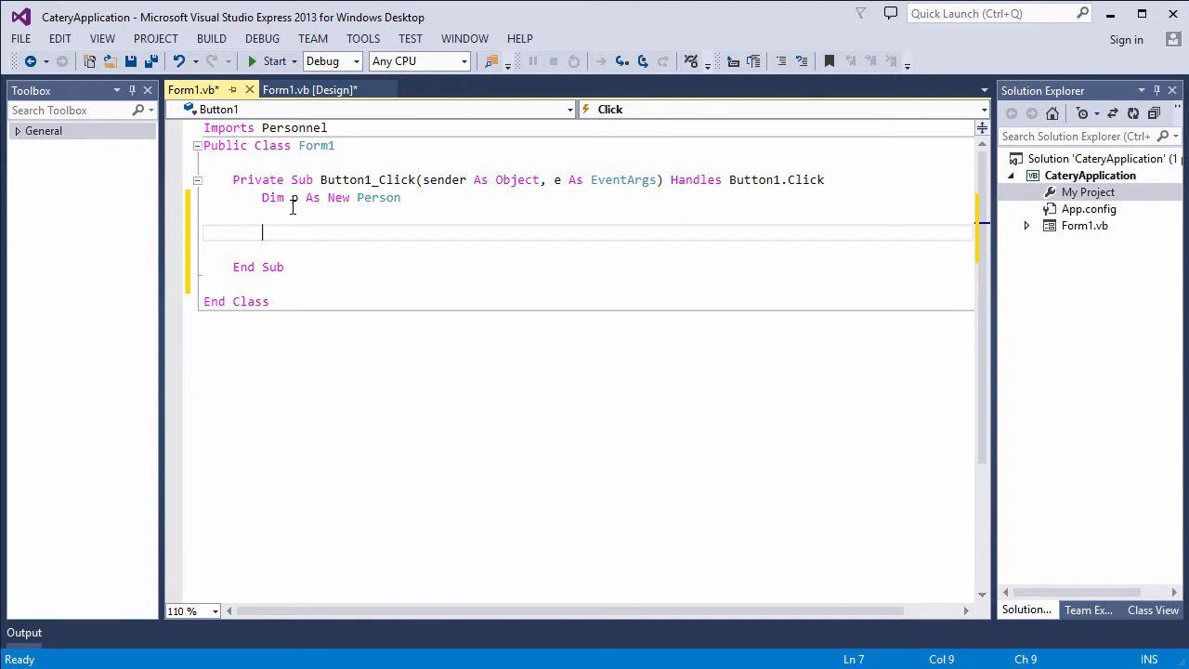
text(p.FirstName="")
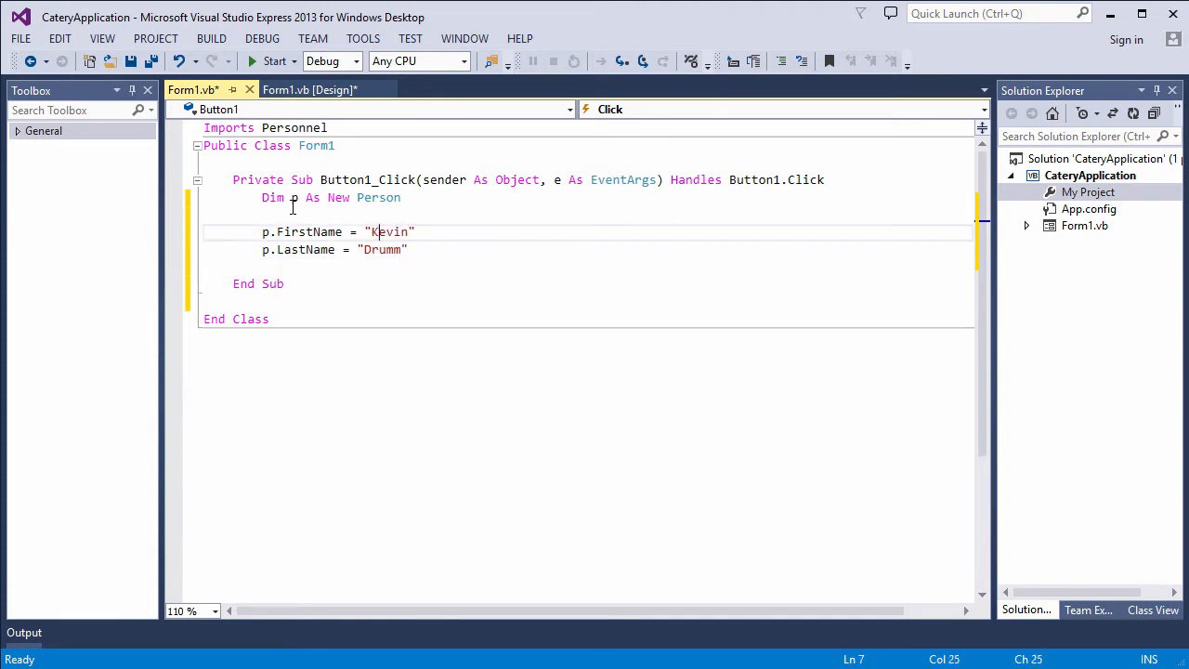
text(p.DateOfBirth=#11/2/1962#)
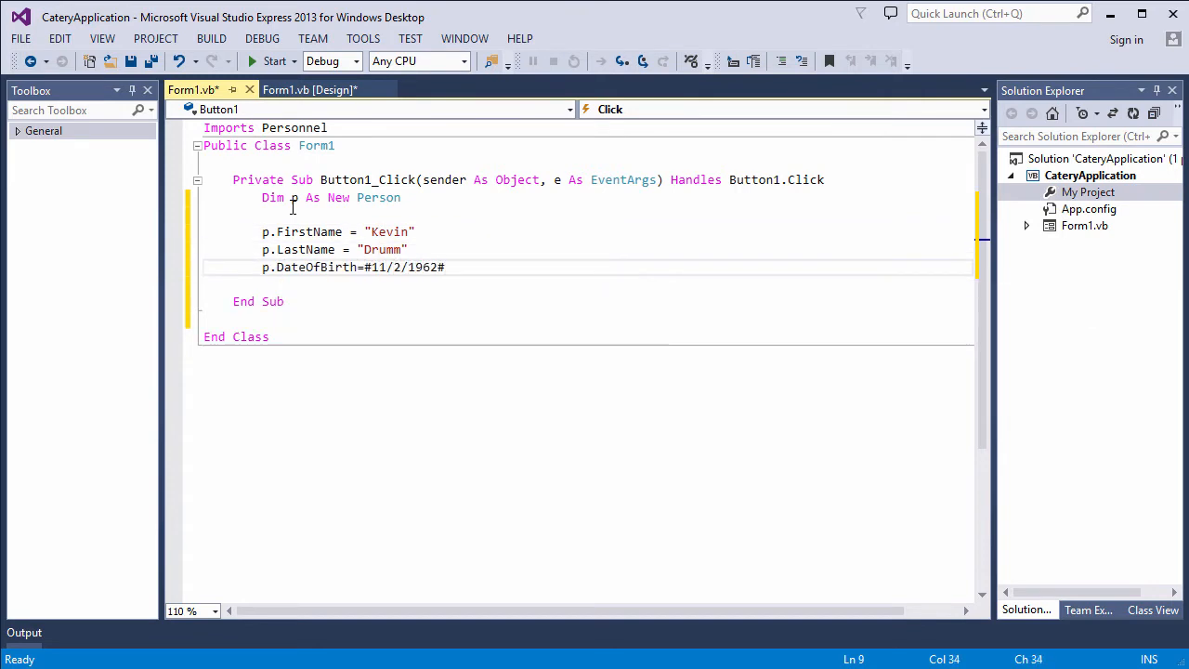
key(enter)
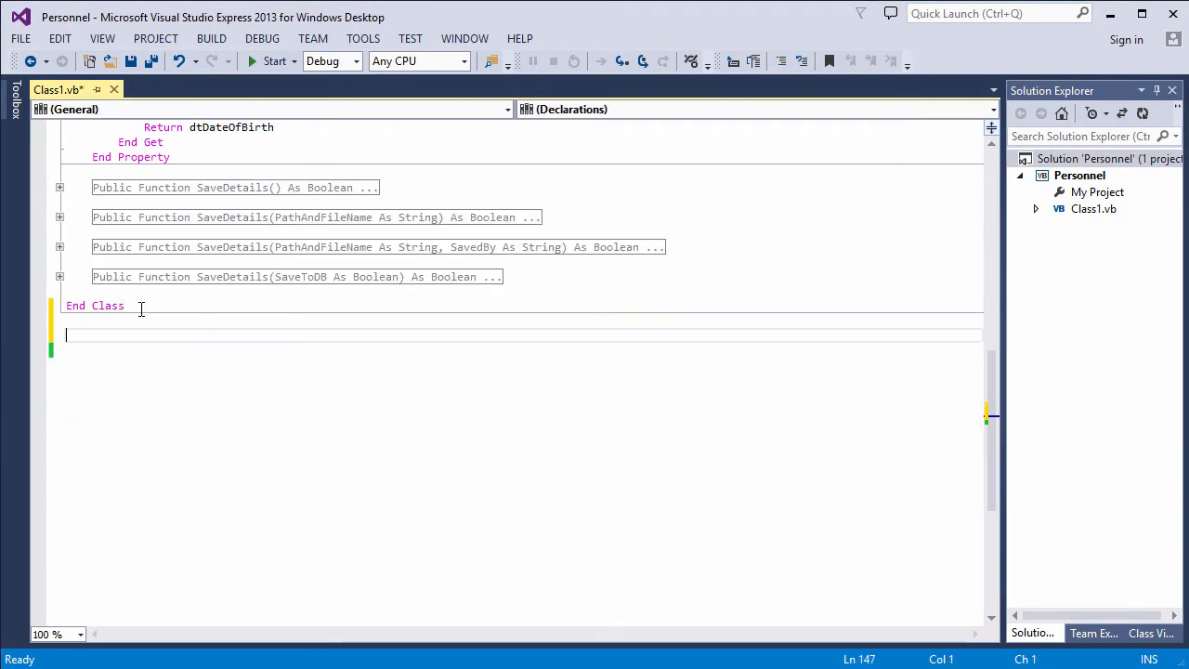
Declare Public Class employee in Class1.vb with Inherits Person inside it
text(public Class employee)
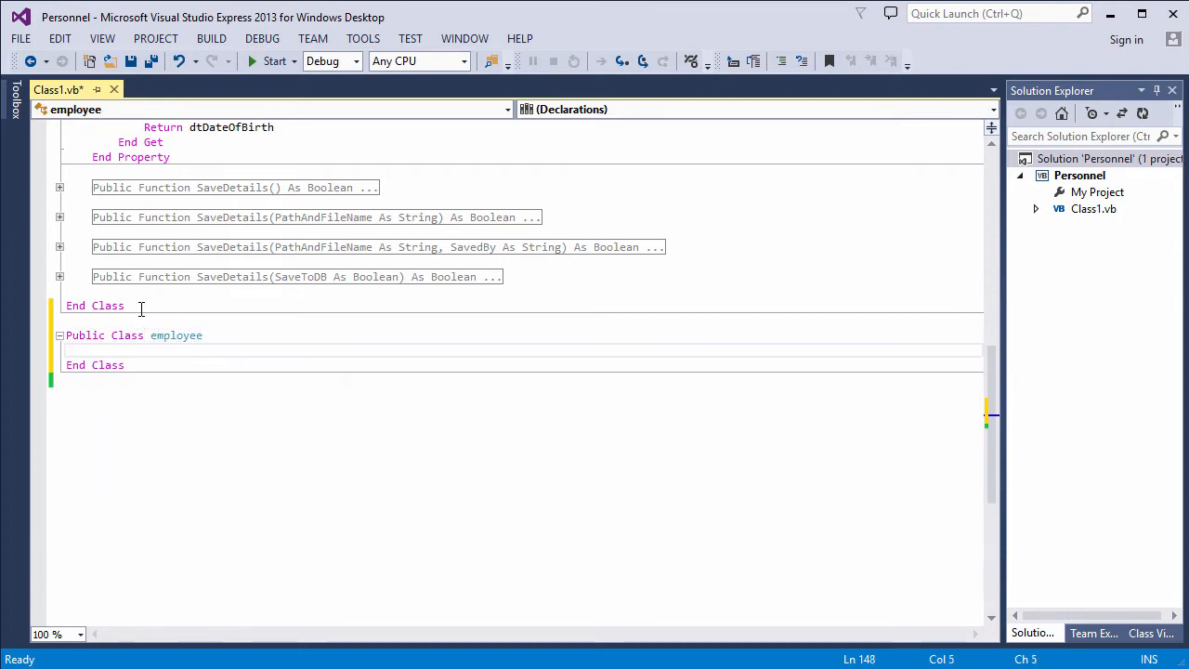
click(93, 349)
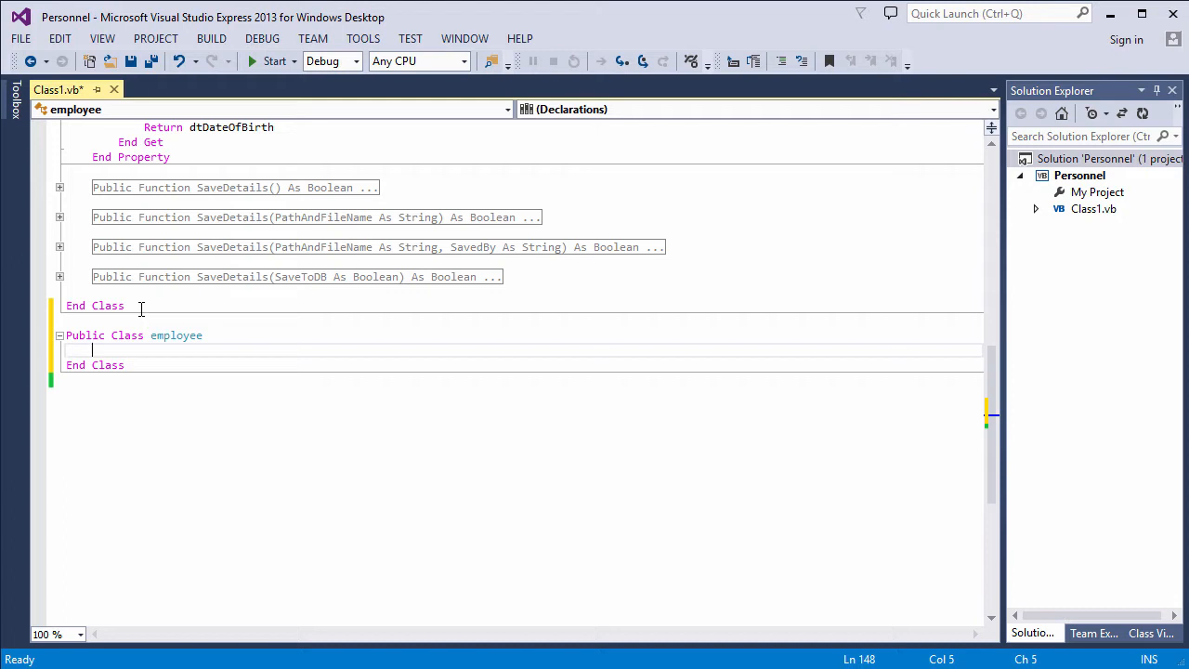
text(Inherits)
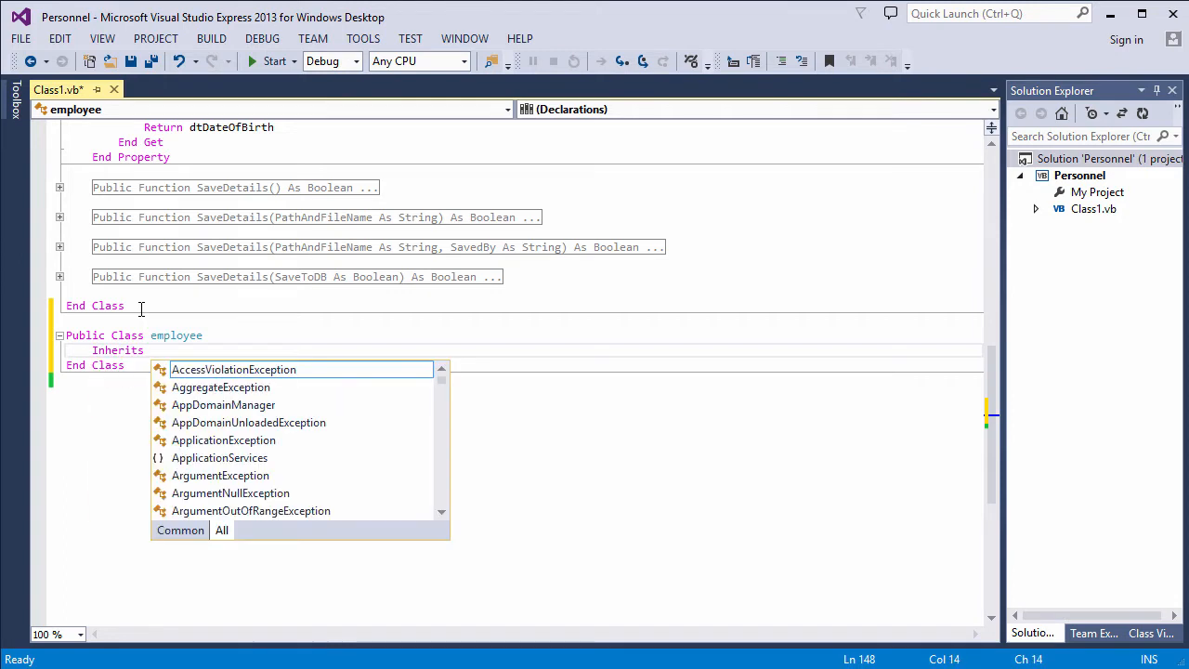
text(Person)
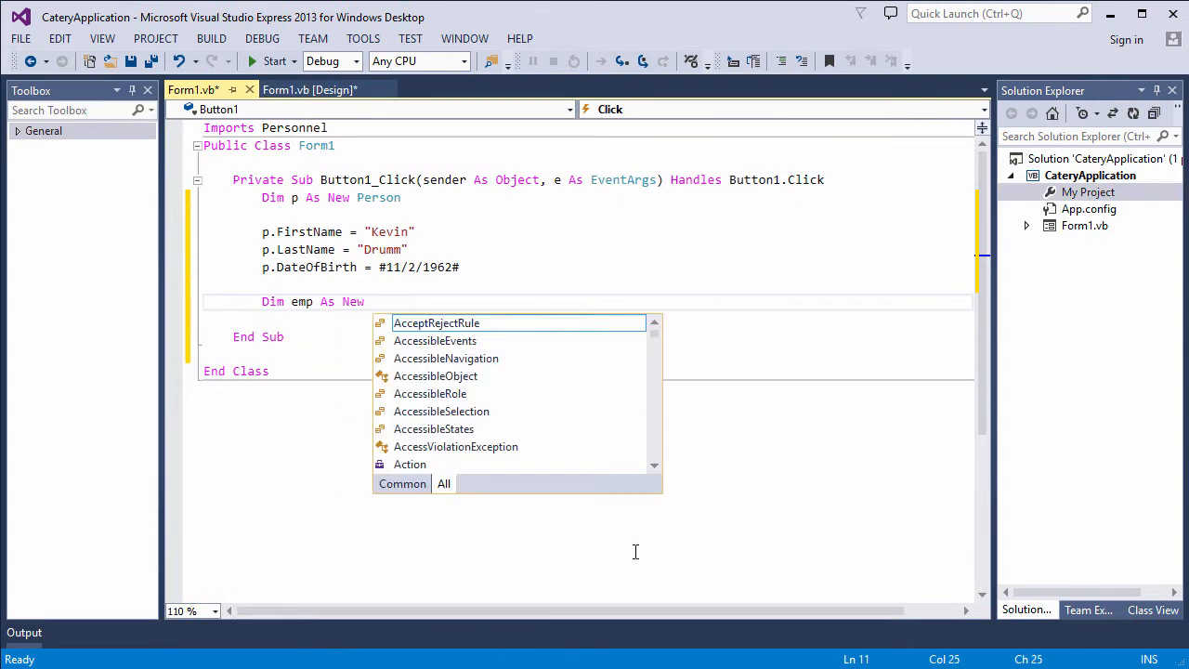
Declare Dim emp As New employee and set emp.FirstName = "Beatrix"
text(employee)
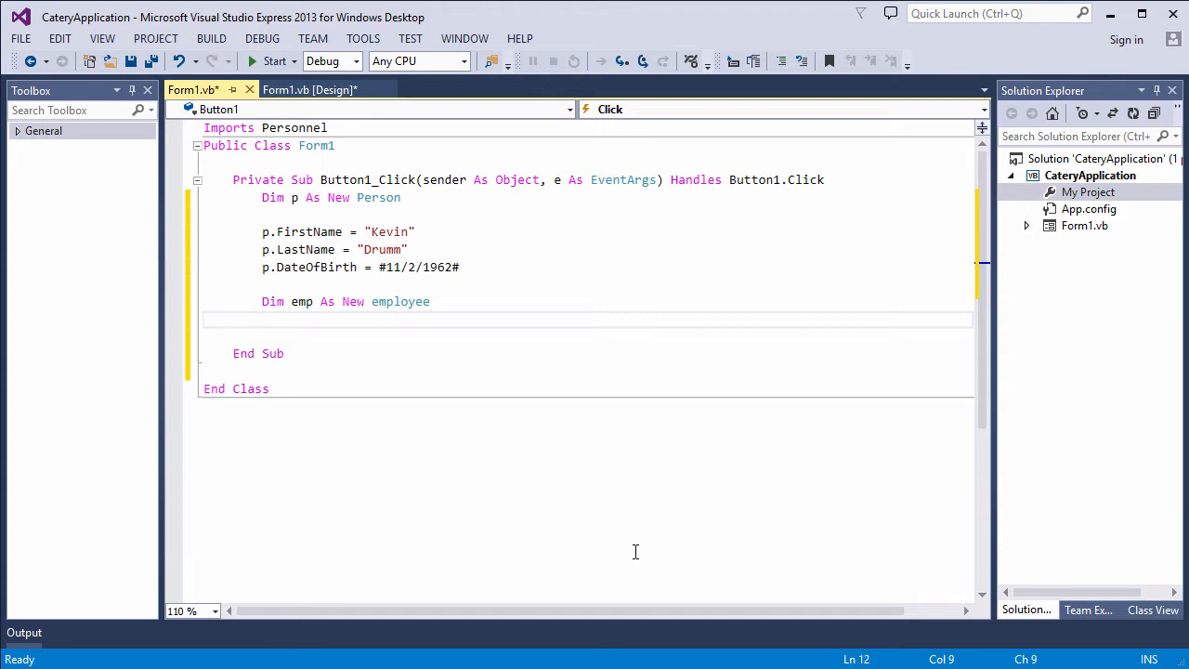
text(emp.)
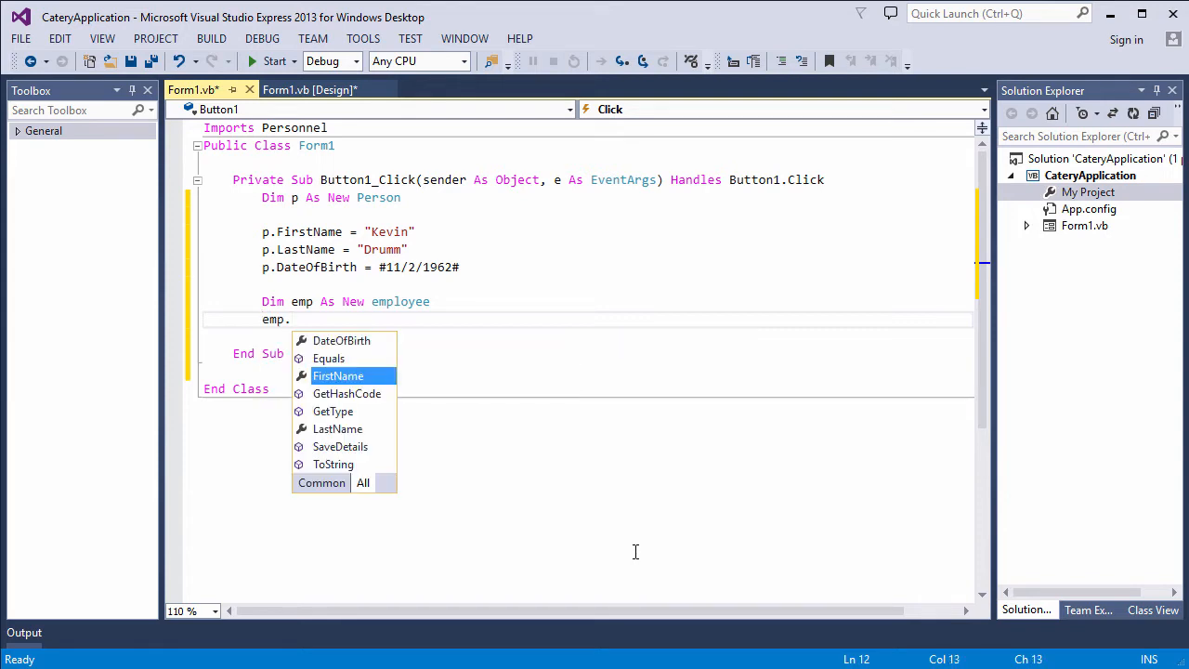
mouse_move(338, 375)
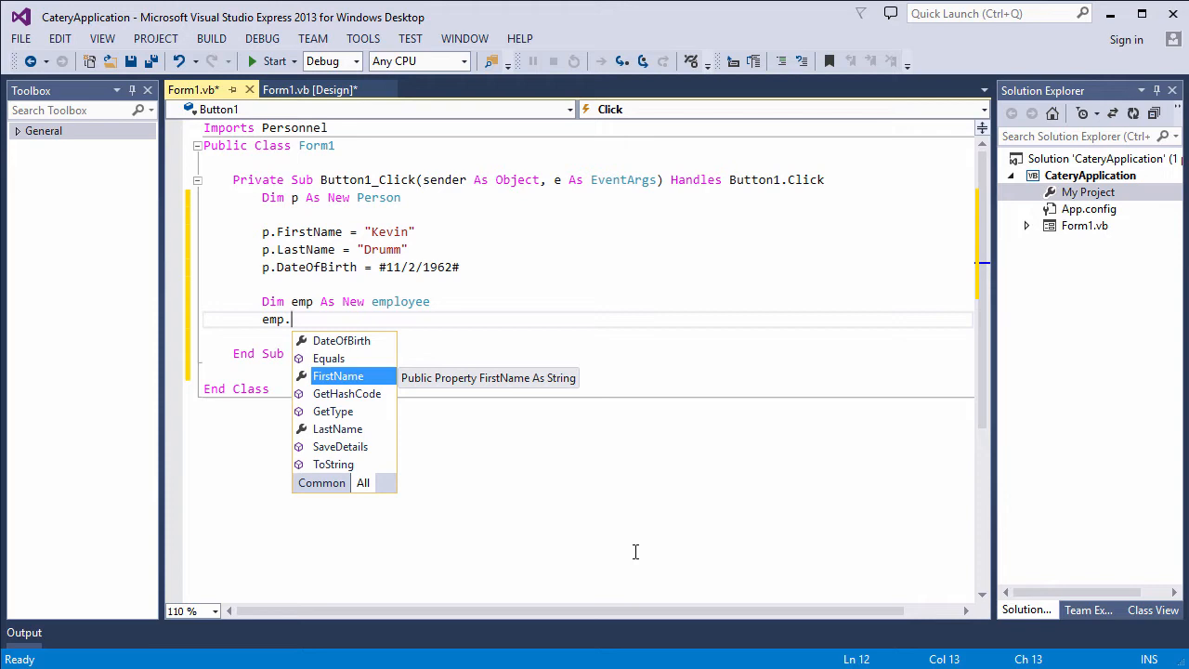
text(FirstName="Beatr)
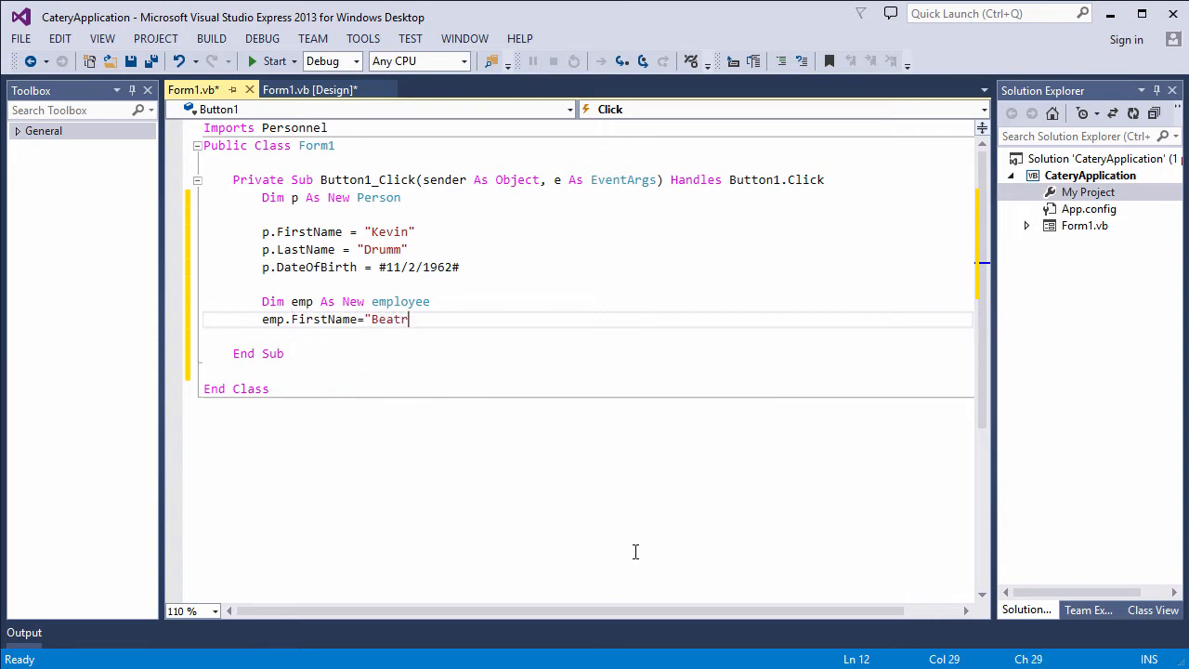
text(ix")
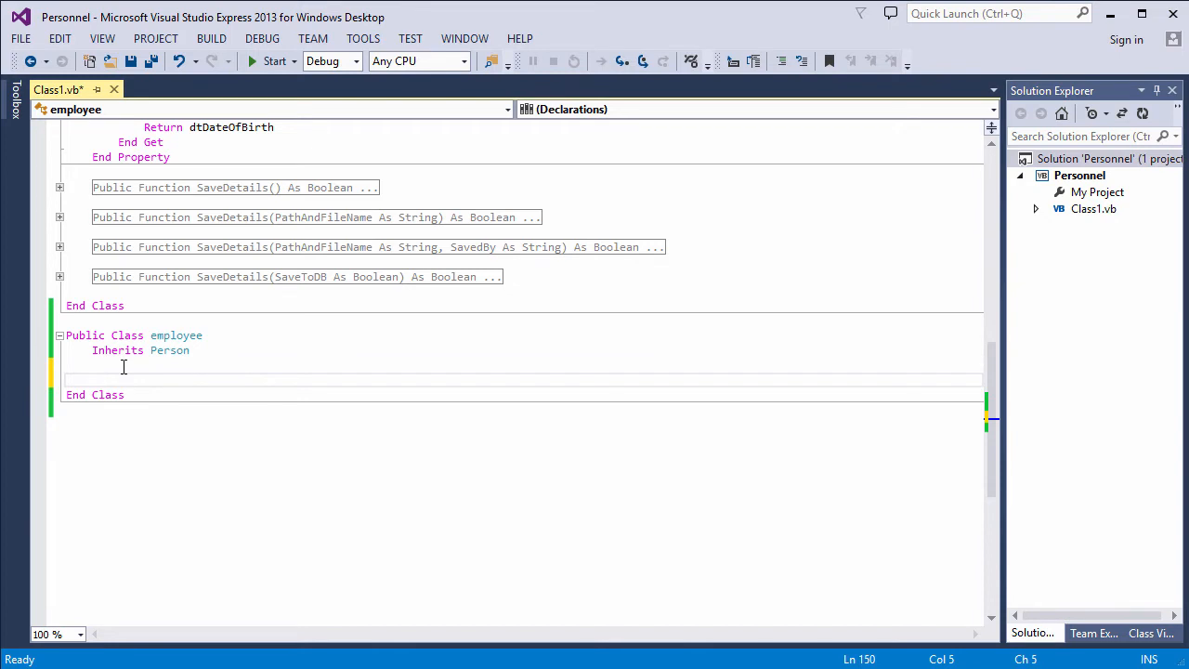
Add Dim stJobRole As String to the employee class and build the Personnel library
text(Dim stJobRole As String)
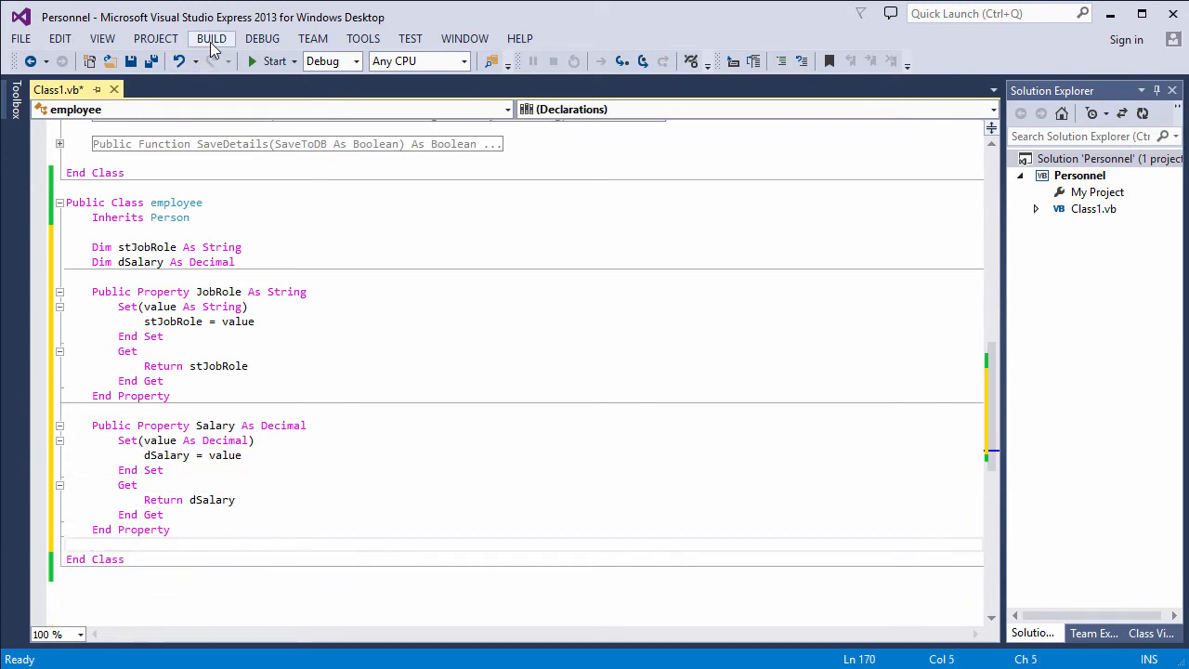
click(212, 37)
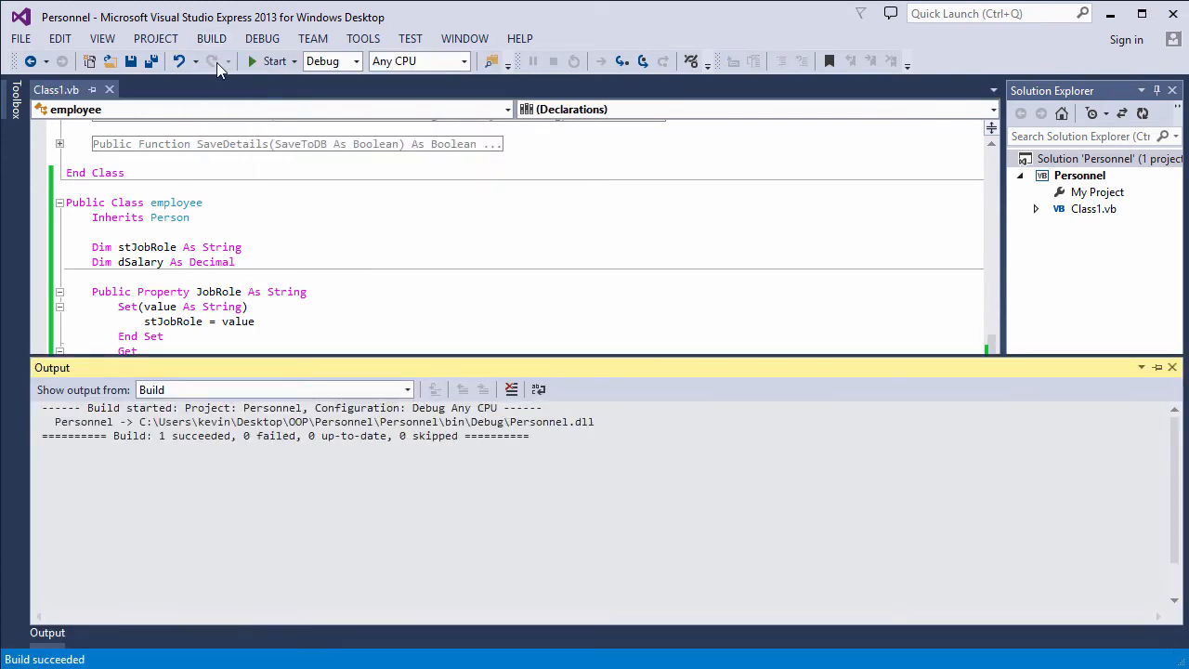
In the CateryApplication handler set emp.JobRole = "Cleaner" and emp.Salary = 10000
key(alt+tab)
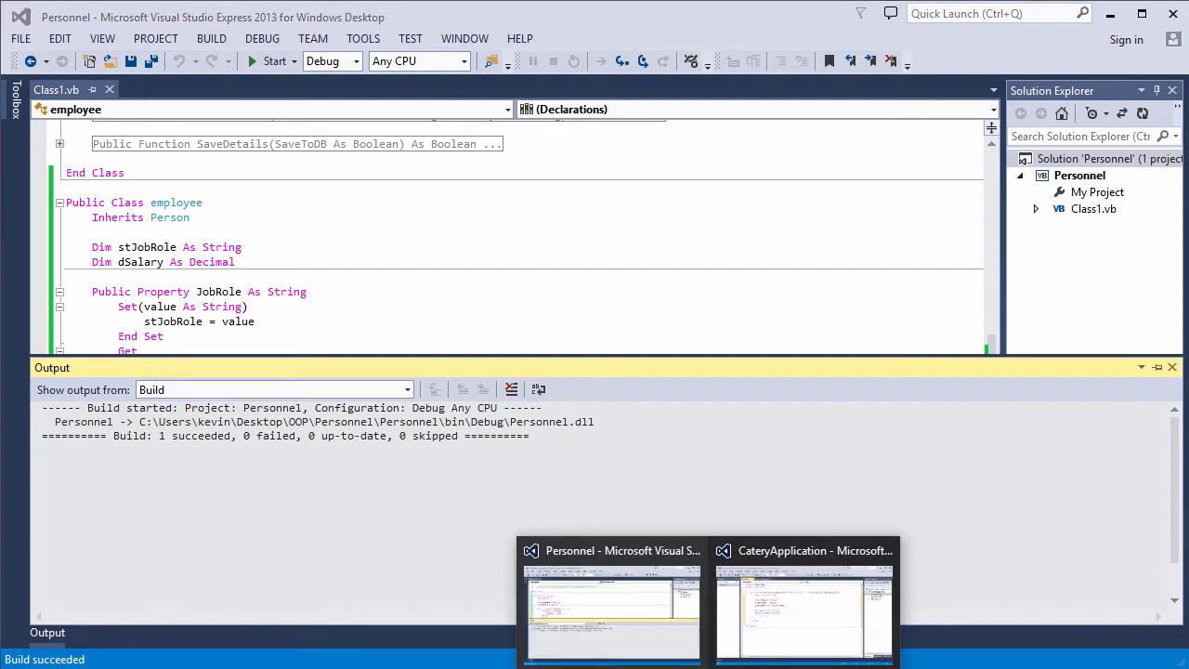
click(802, 604)
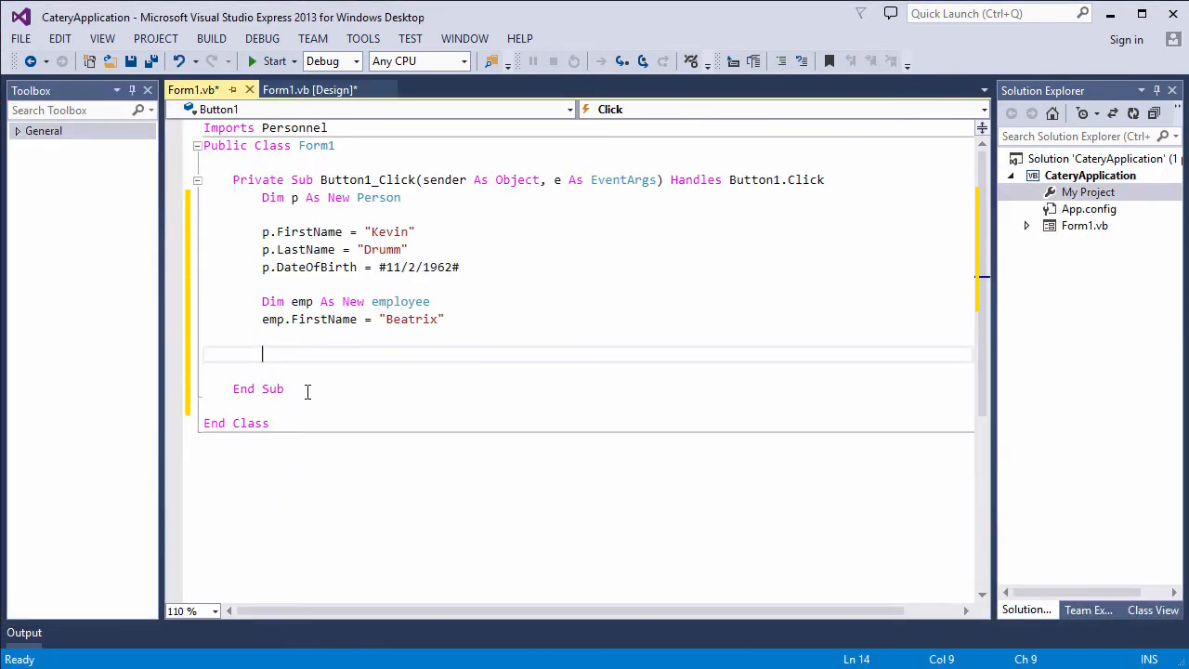
text(emp.)
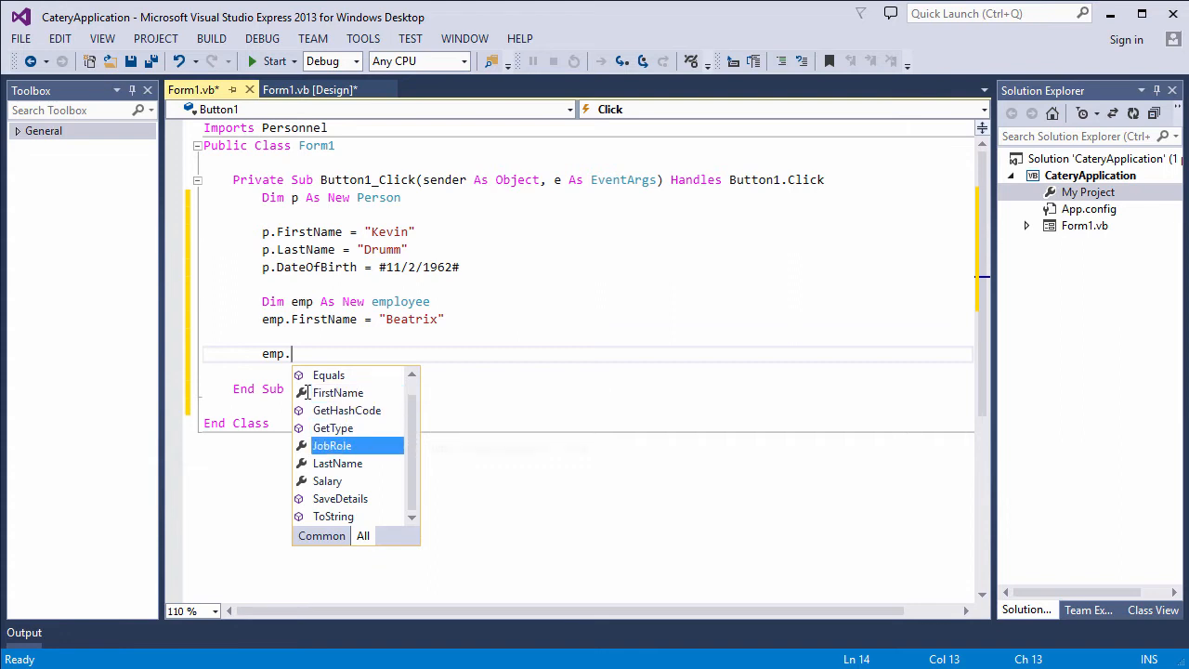
text(JobRole="Cleaner)
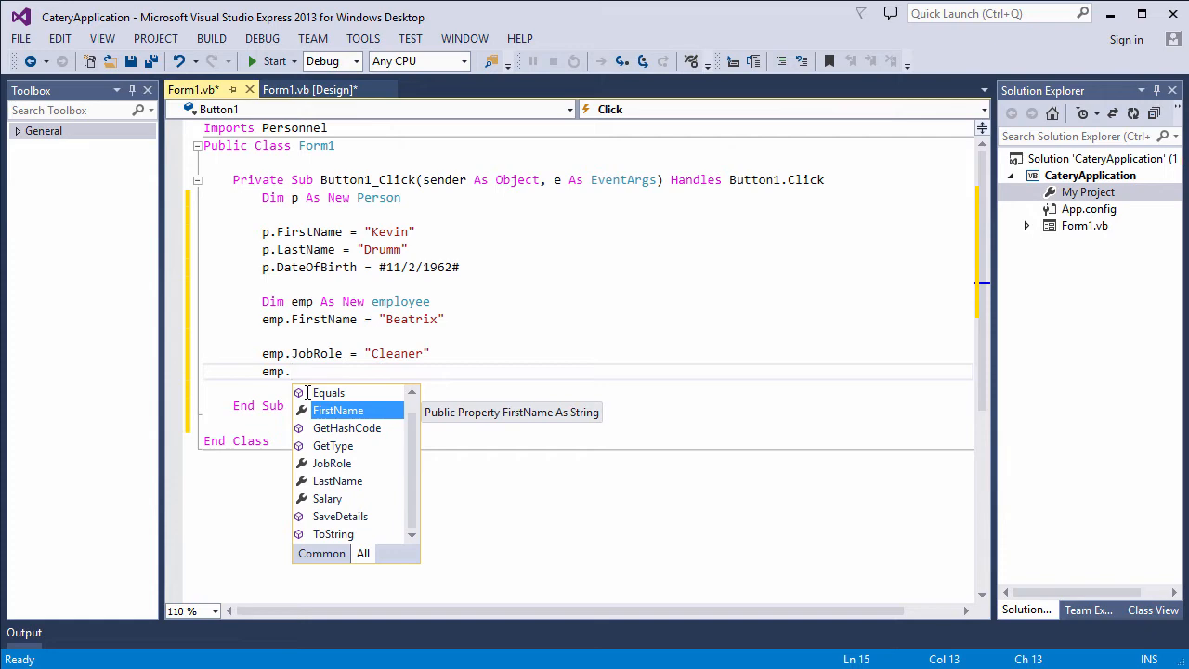
text(Salary=10)
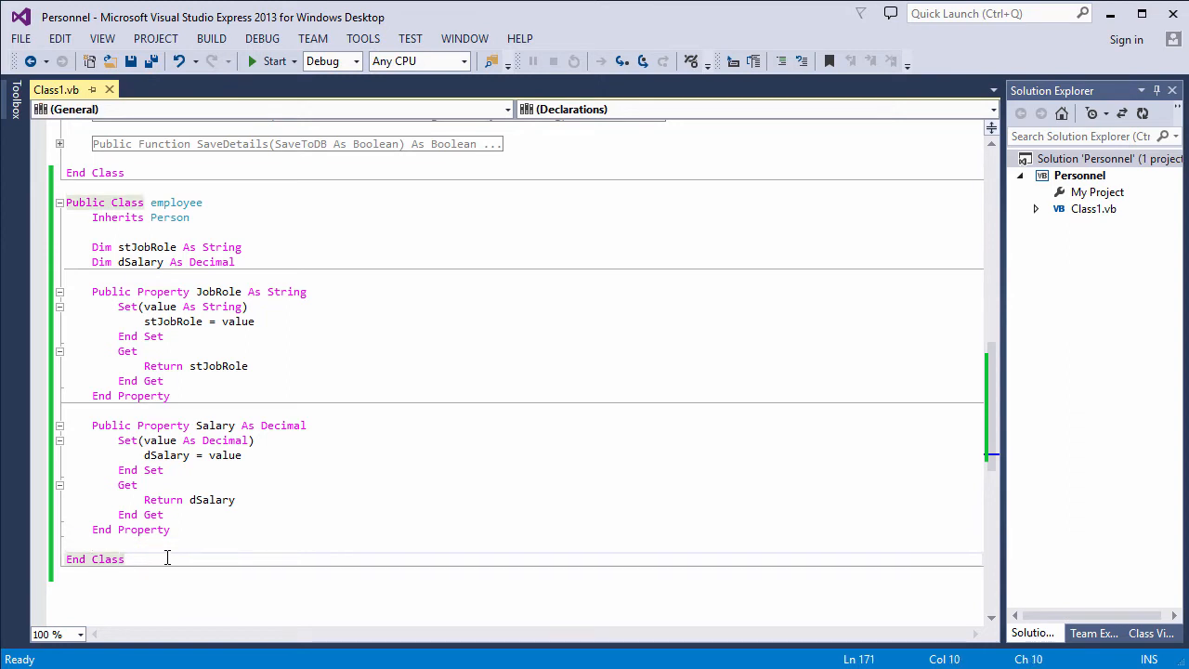
Declare Public Class Casualemployee below employee with Inherits employee
key(enter)
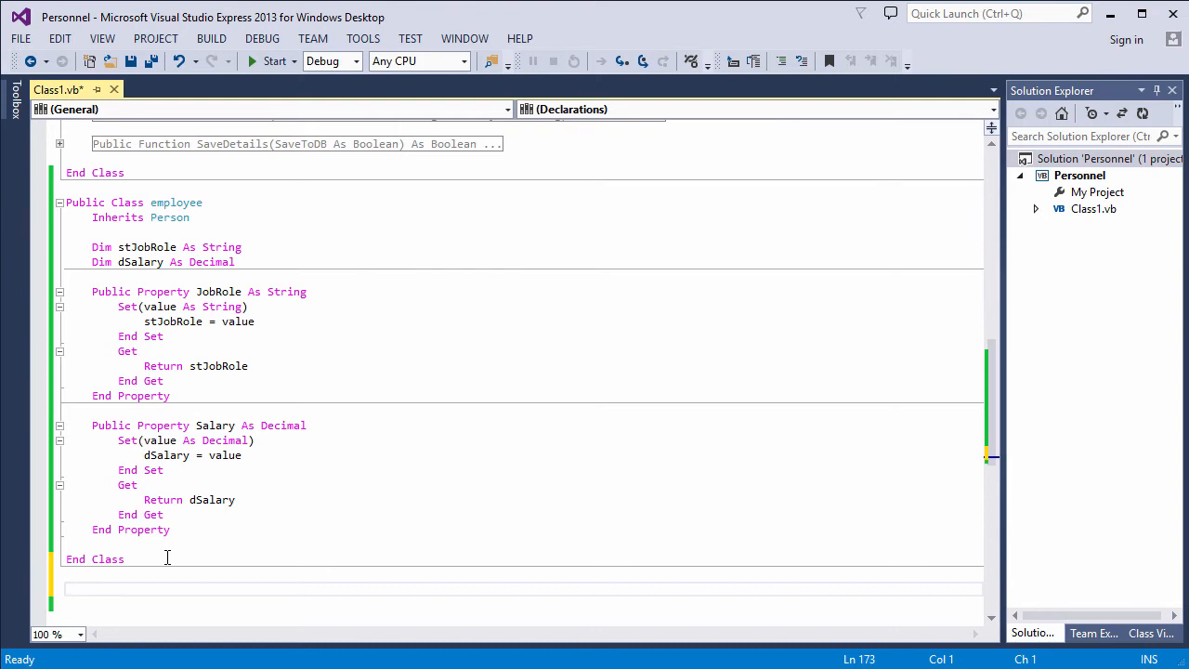
text(public Class Casualemployee)
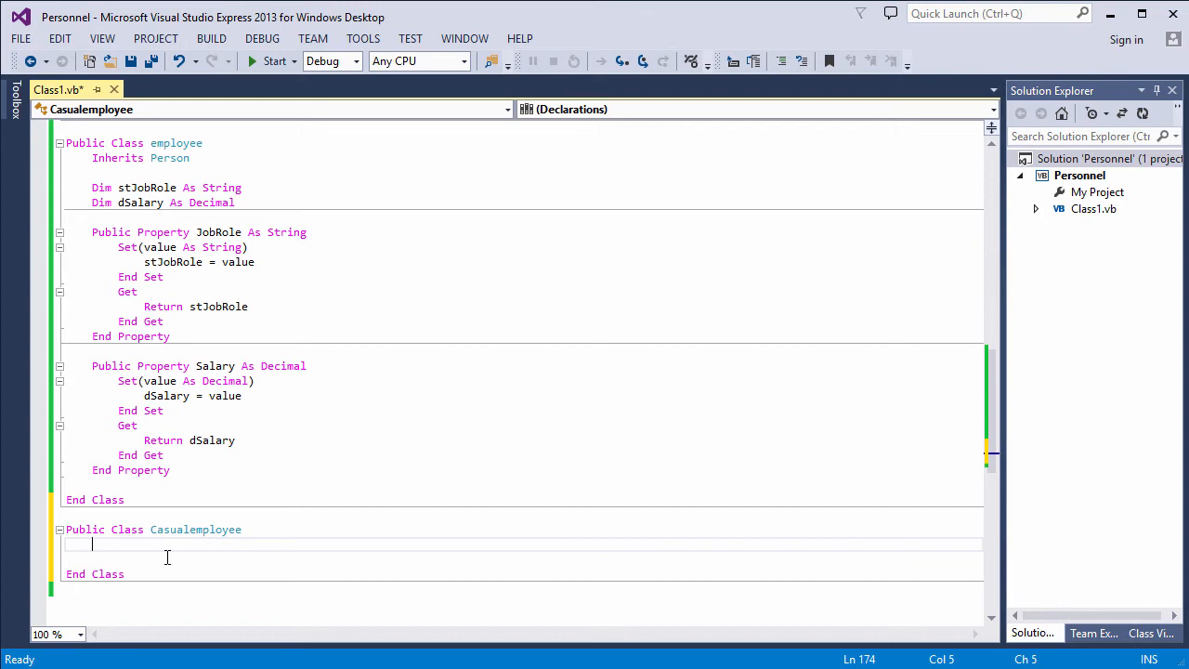
text(Inherits employee)
text(Dim stAgencyContact As String)
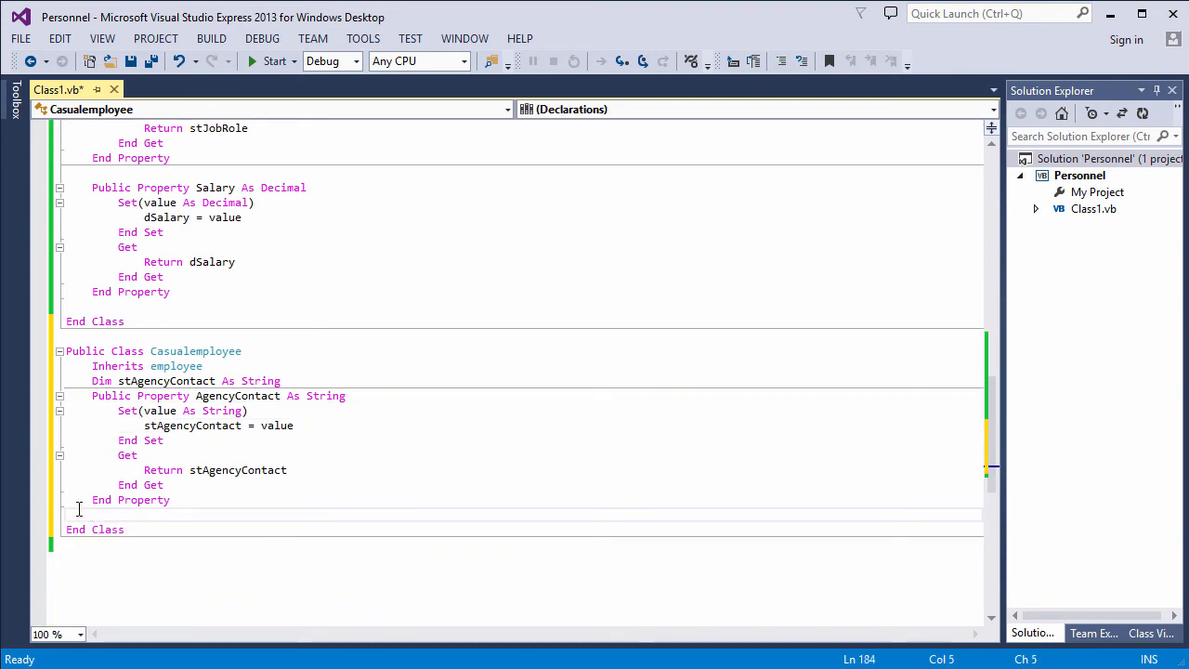
Build the solution, then set casual.AgencyContact = "Bob" on the new Casualemployee
click(212, 37)
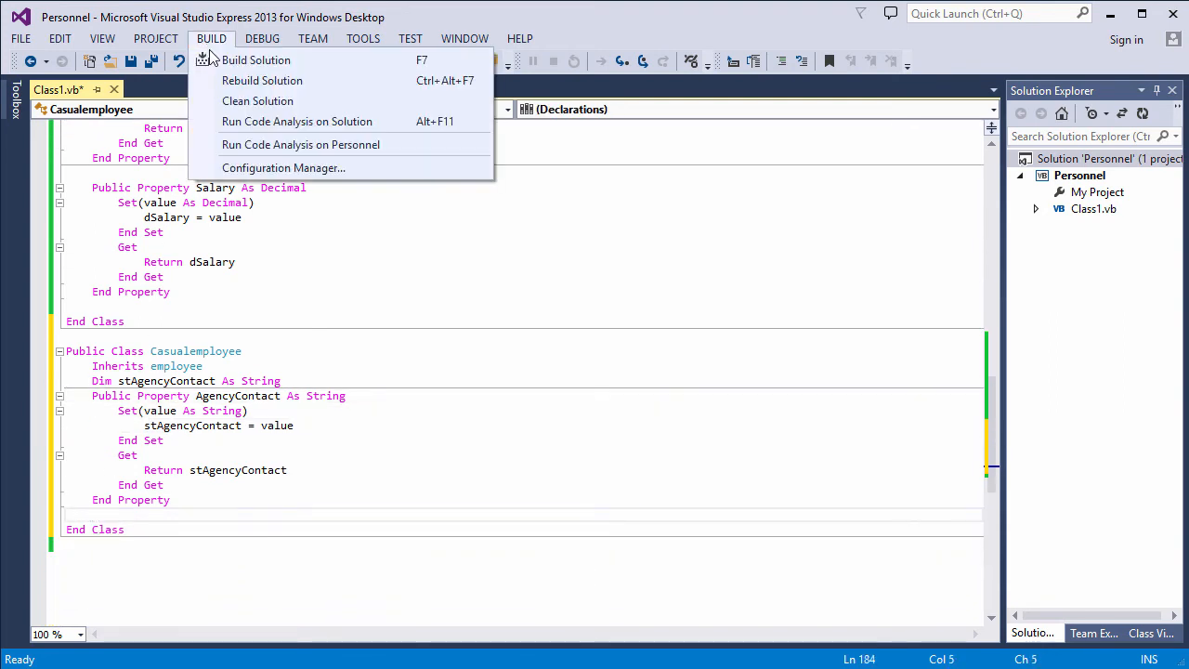
click(256, 60)
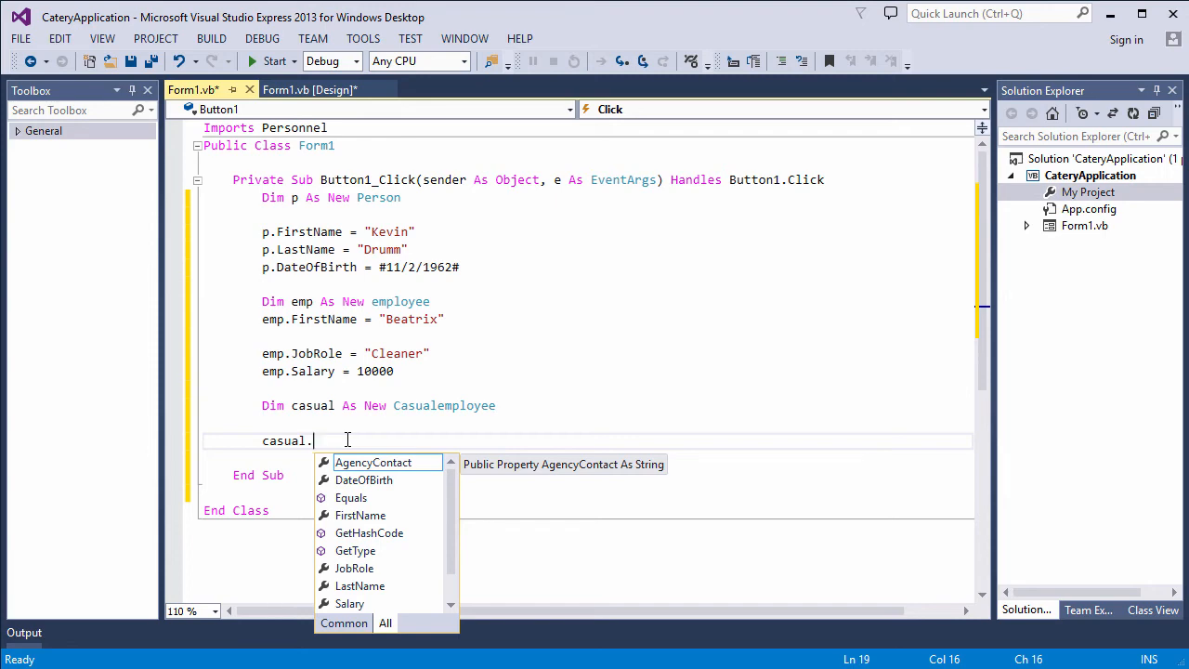
text(AgencyContact = "Bob")
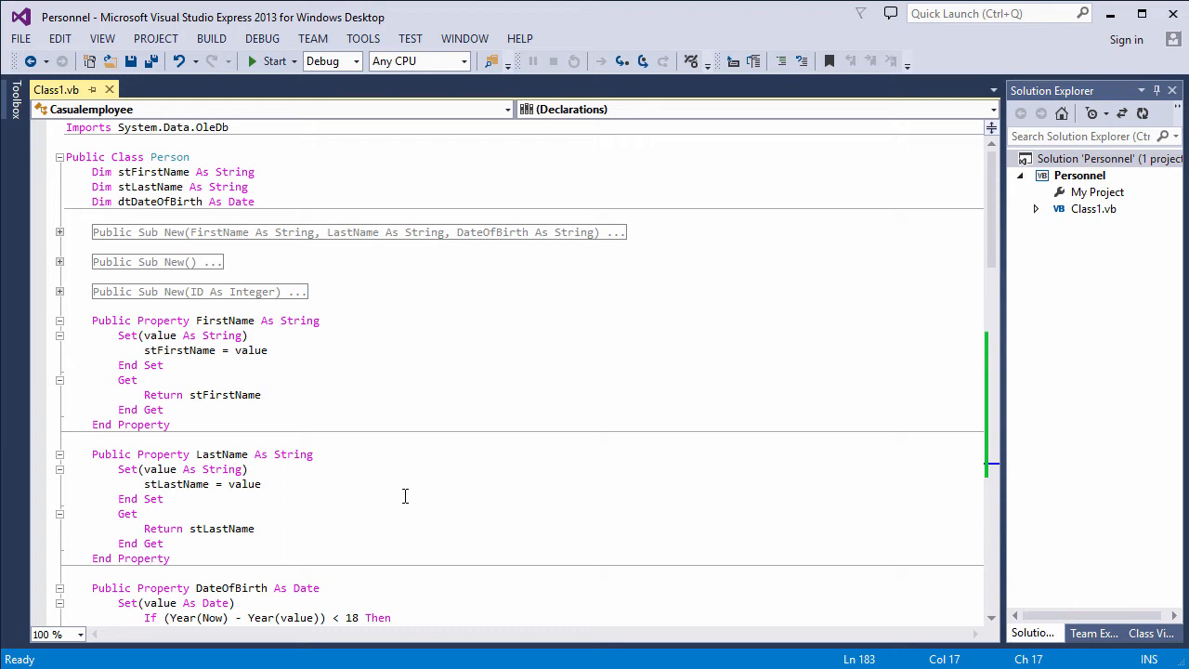
scroll(down, 3)
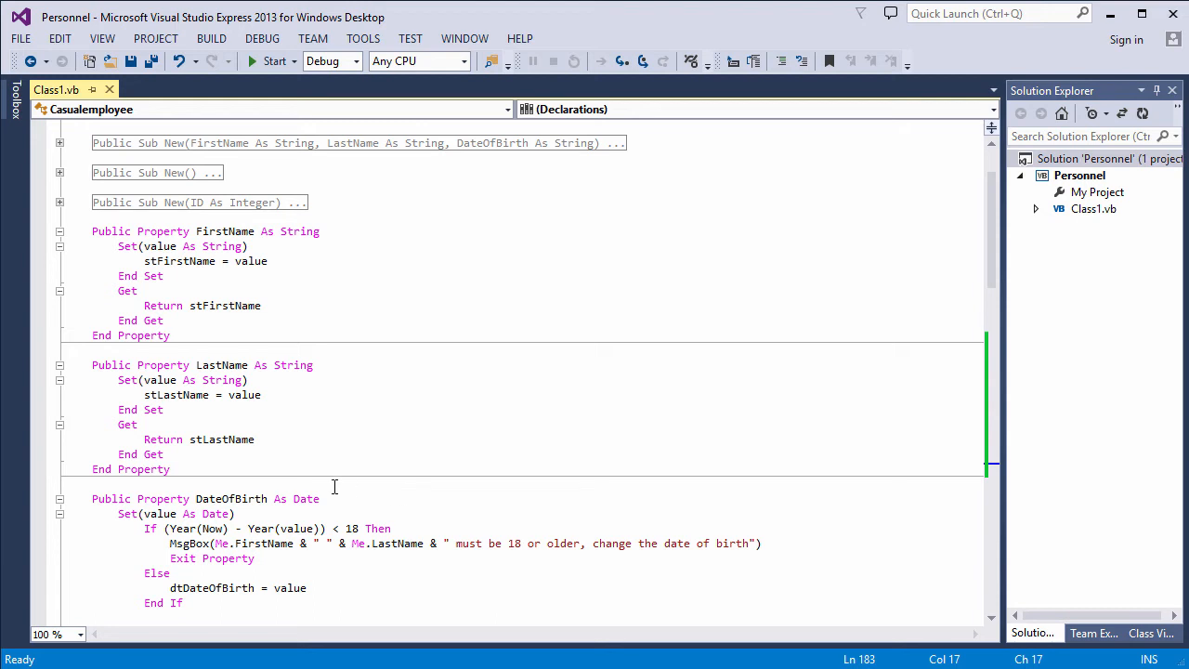
scroll(down, 3)
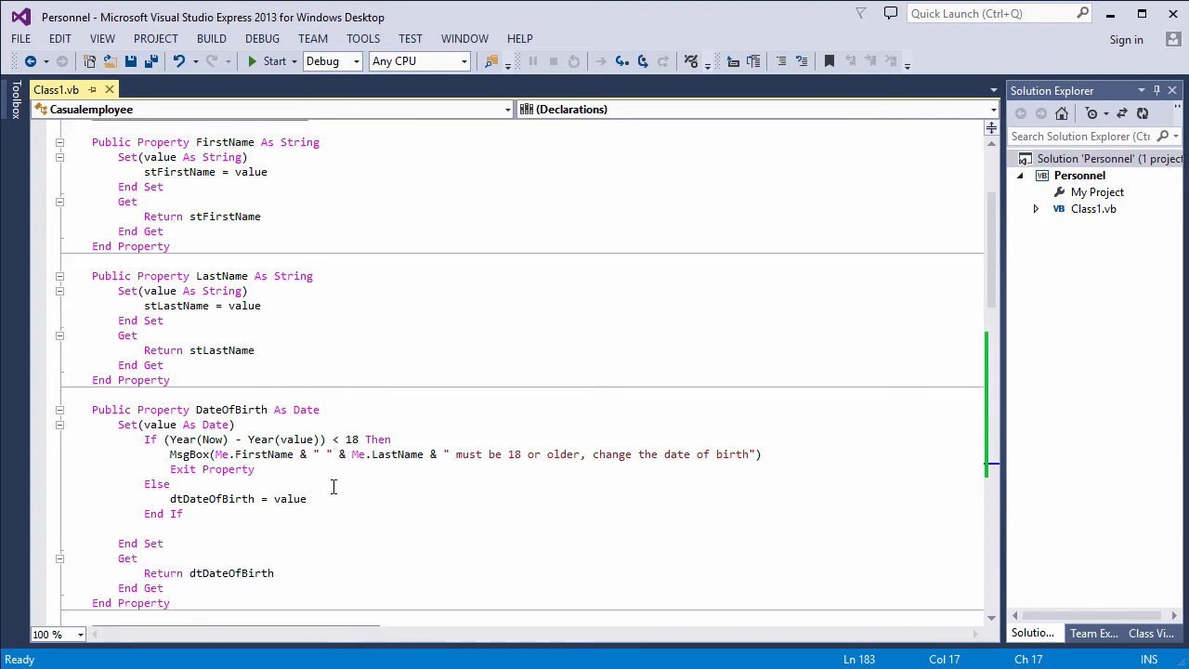
scroll(down, 3)
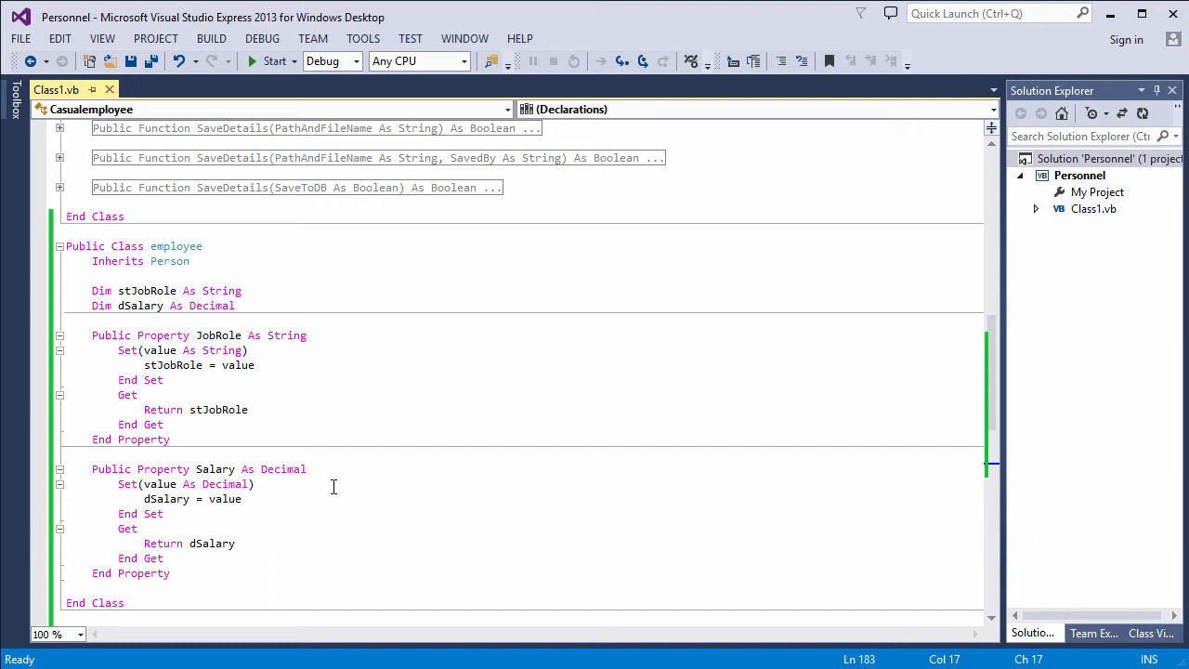
scroll(down, 3)
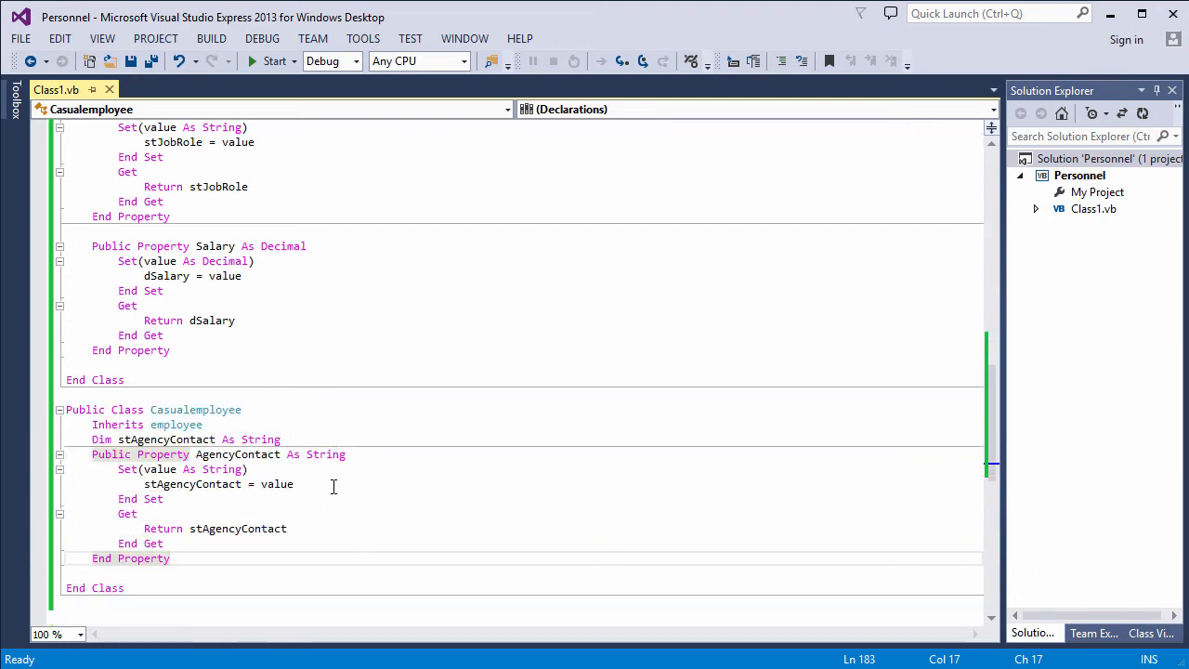
scroll(down, 3)
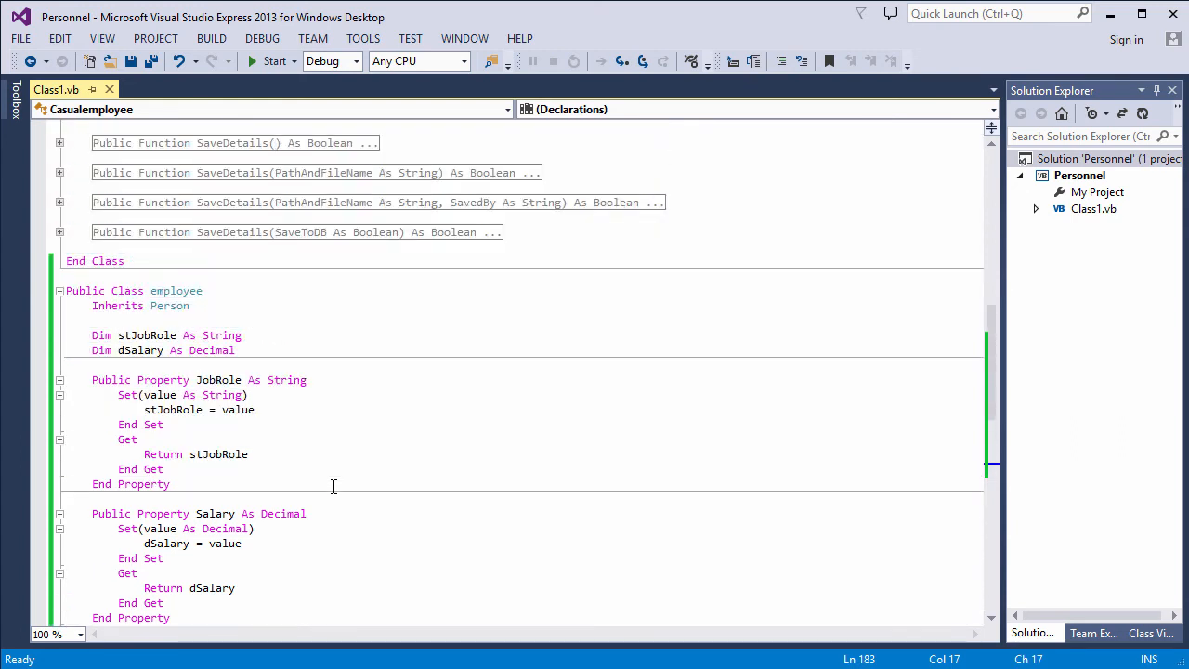
scroll(down, 3)
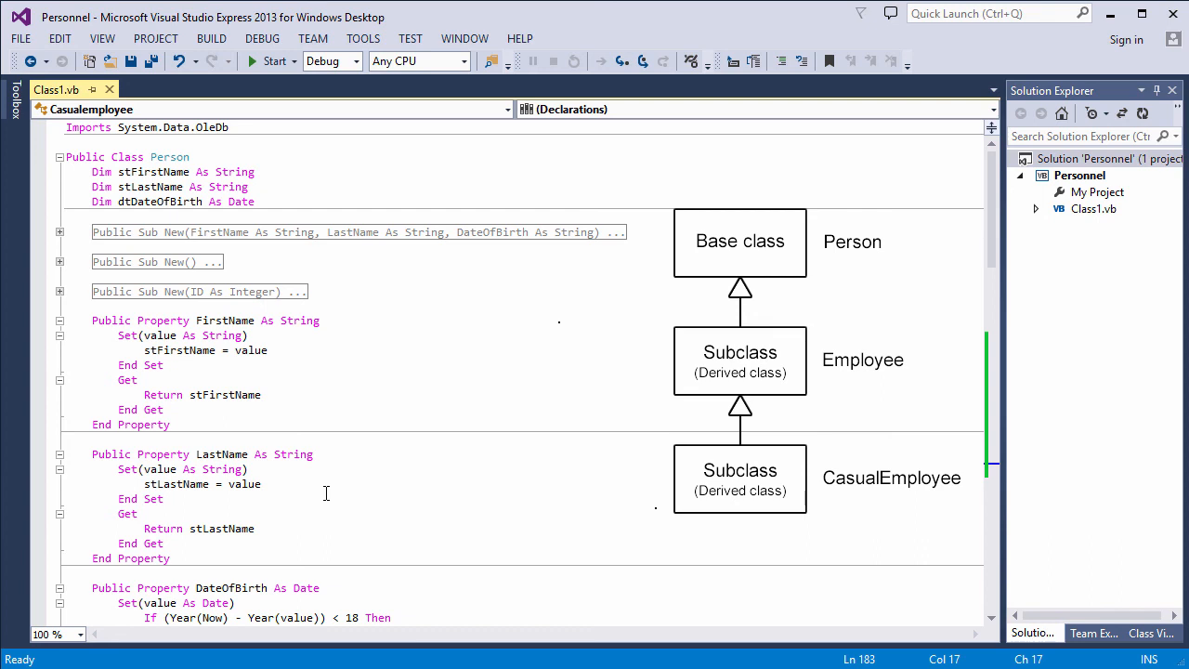
scroll(down, 3)
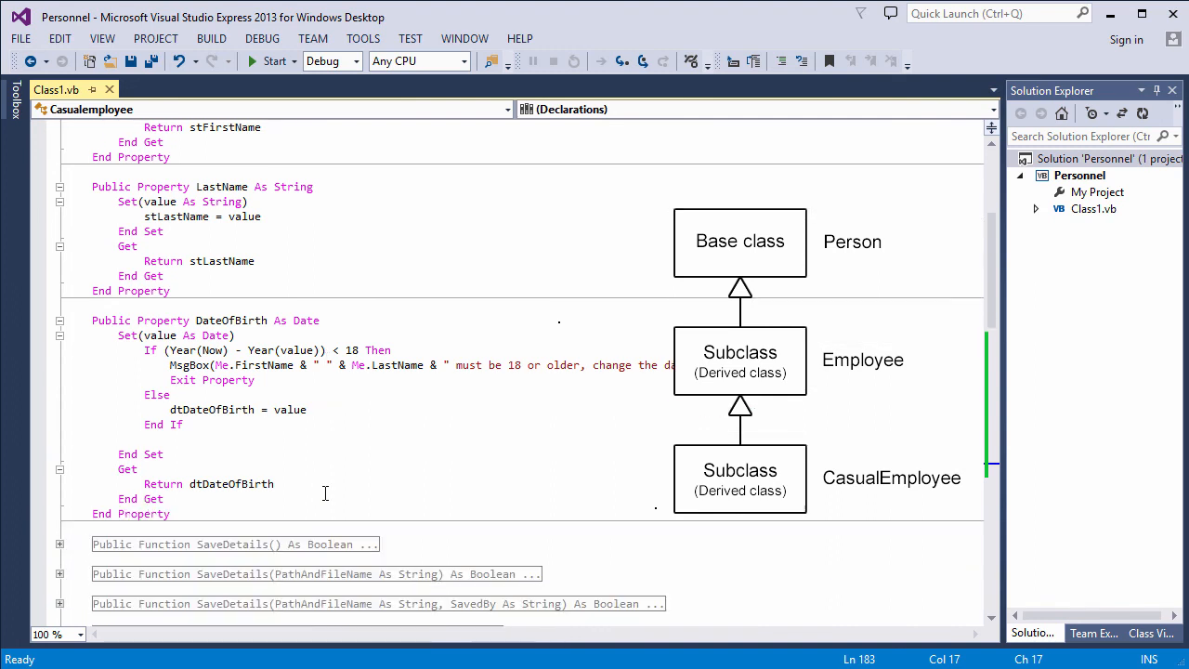
scroll(down, 3)
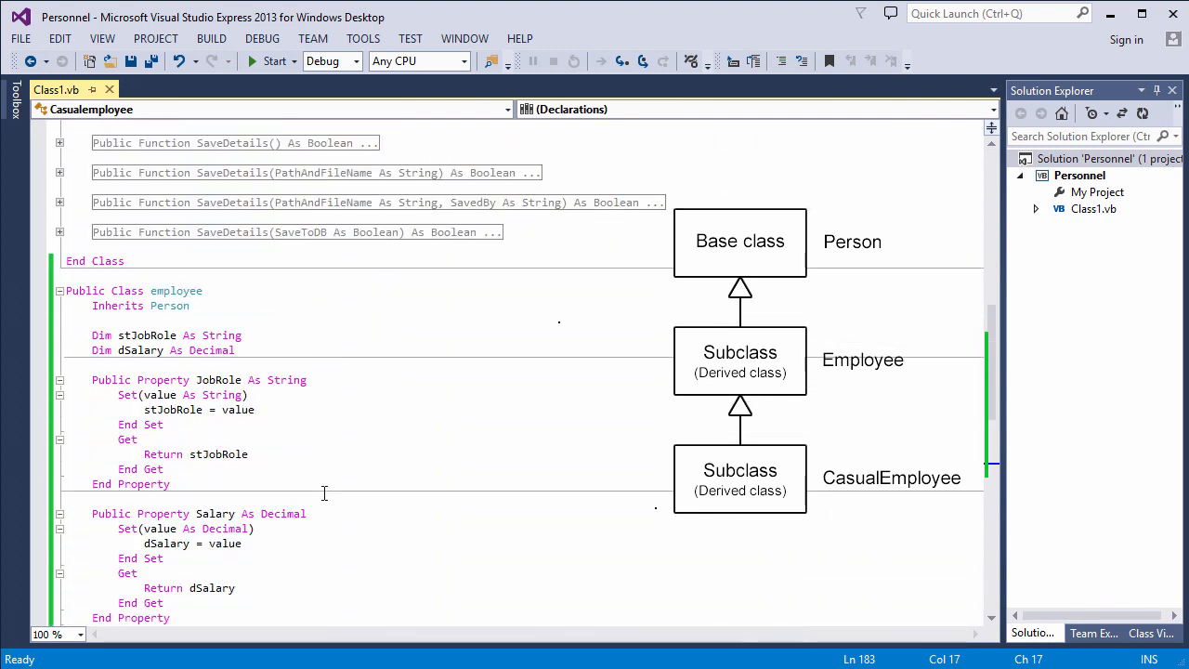
scroll(down, 3)
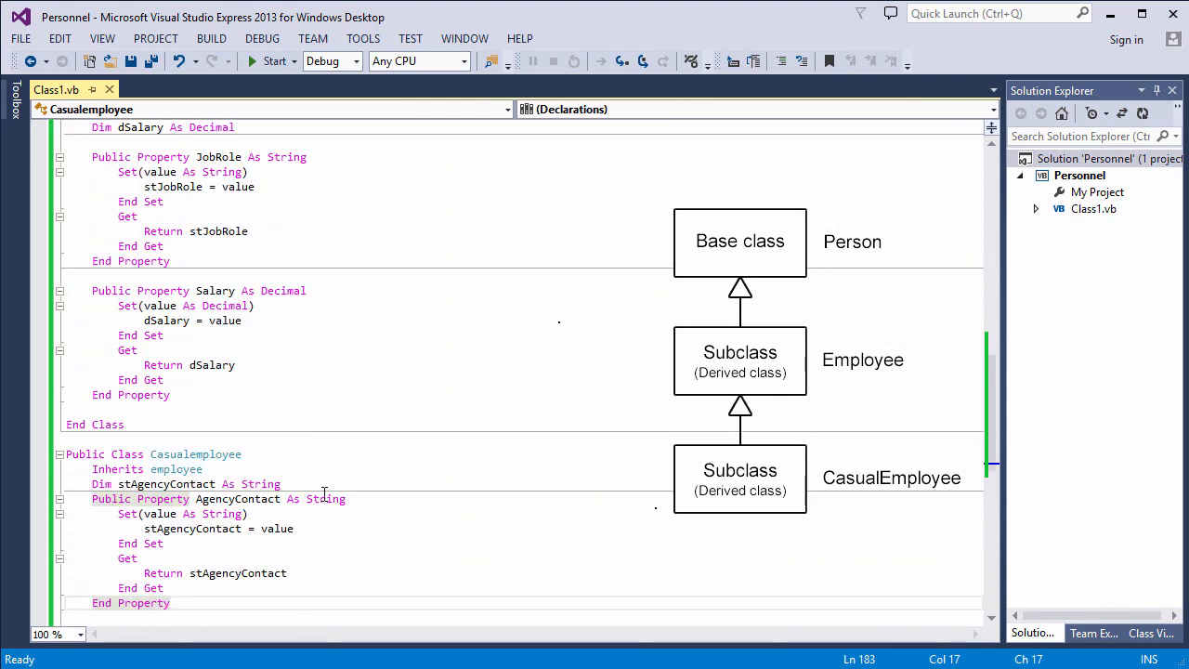